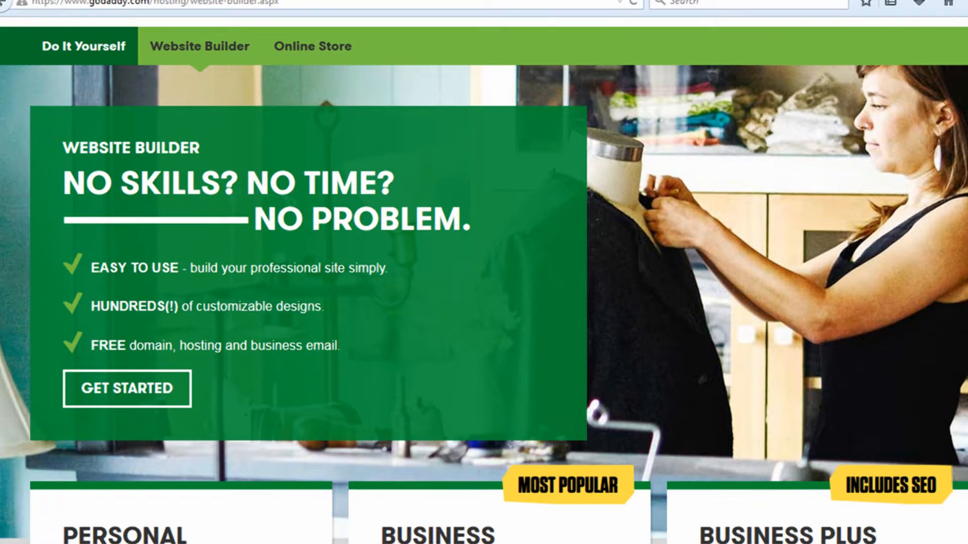
Step: Scroll past the Website Builder plans and features to View All Templates
scroll("down", 3)
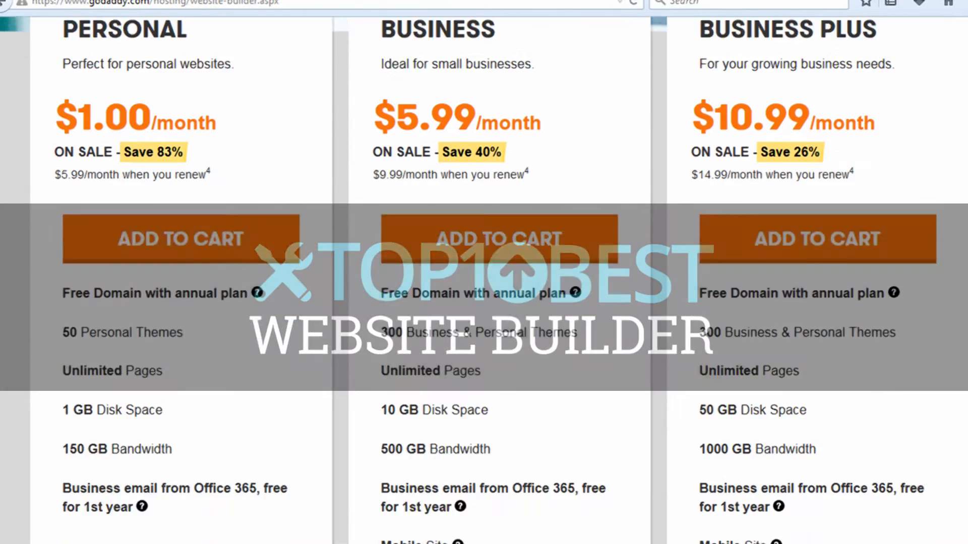
scroll("down", 3)
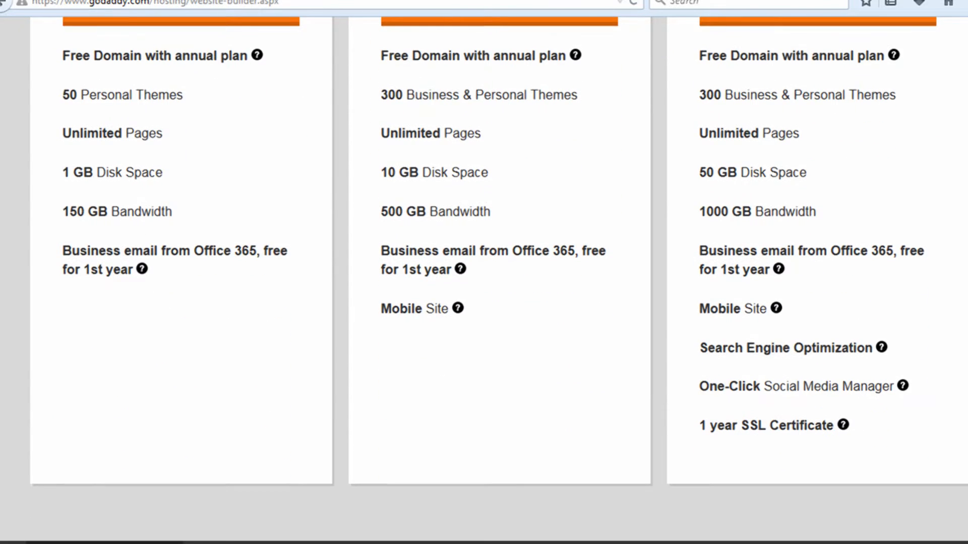
scroll("down", 3)
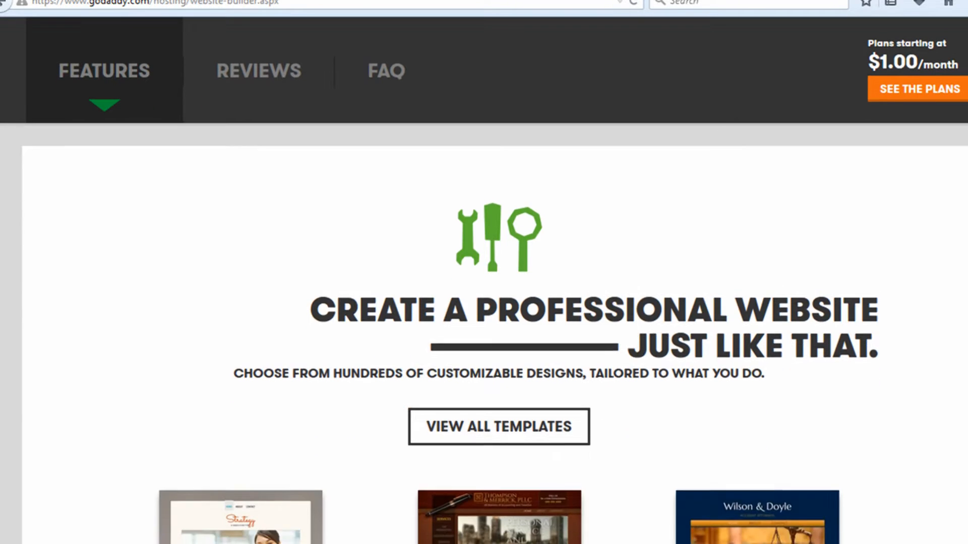
scroll("down", 3)
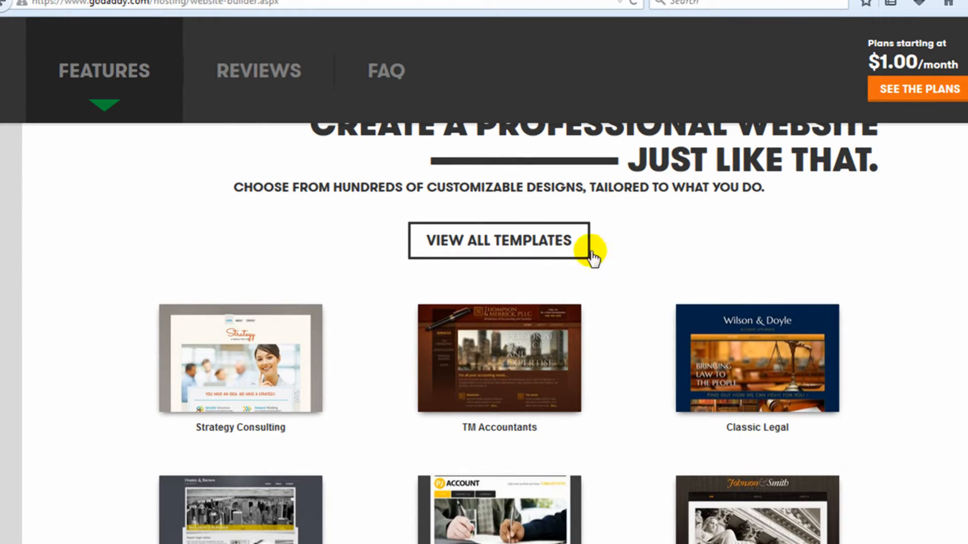
left_click(492, 241)
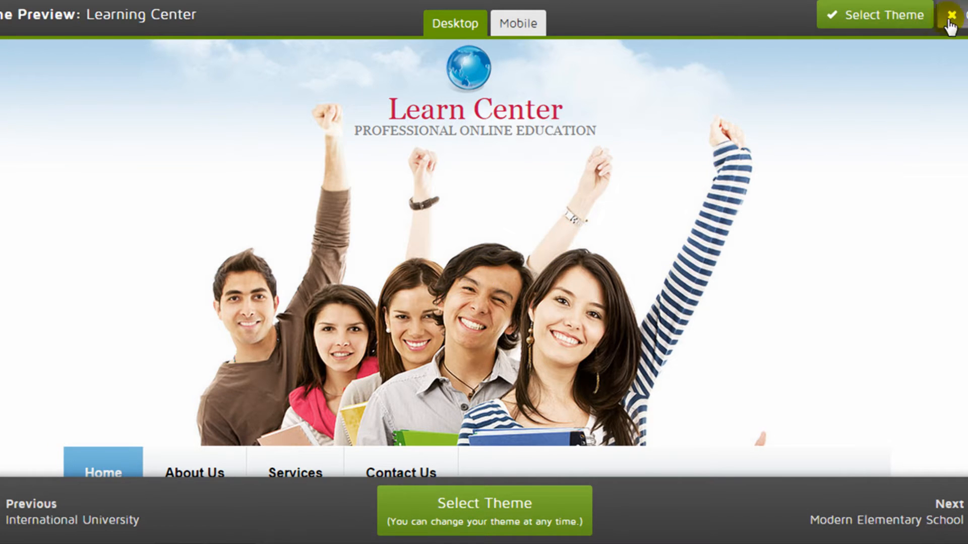
Step: Browse to the next education theme preview, then close the preview
left_click(950, 509)
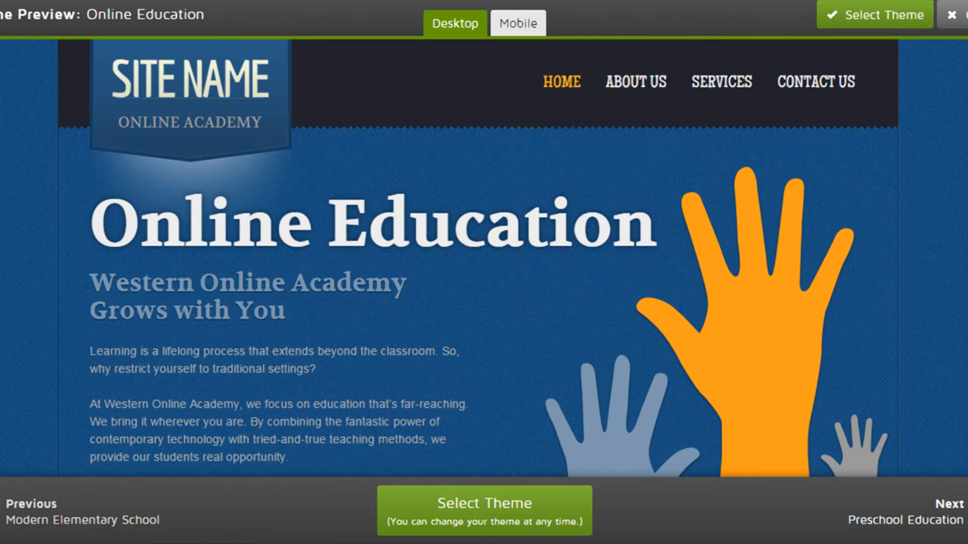
left_click(939, 504)
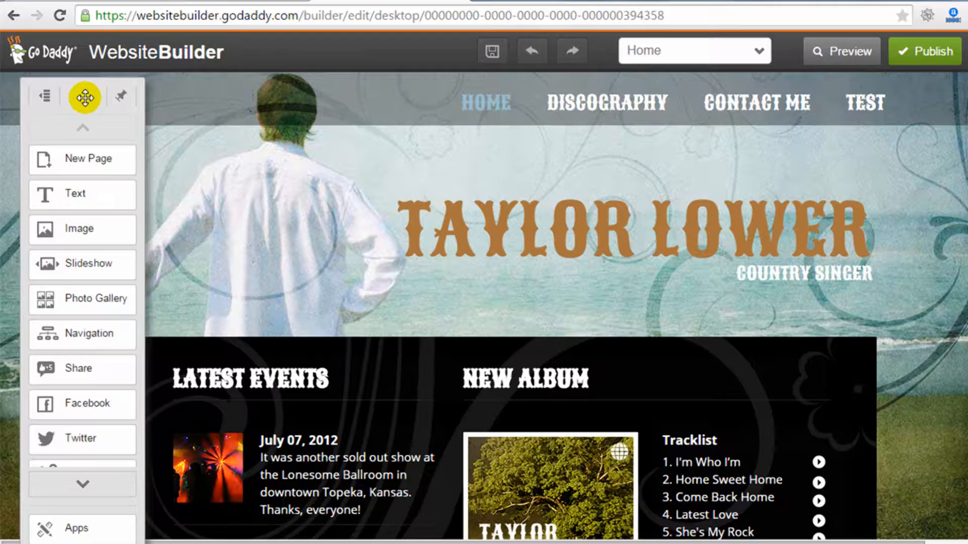
Step: Create a new page from the left panel
left_click(43, 97)
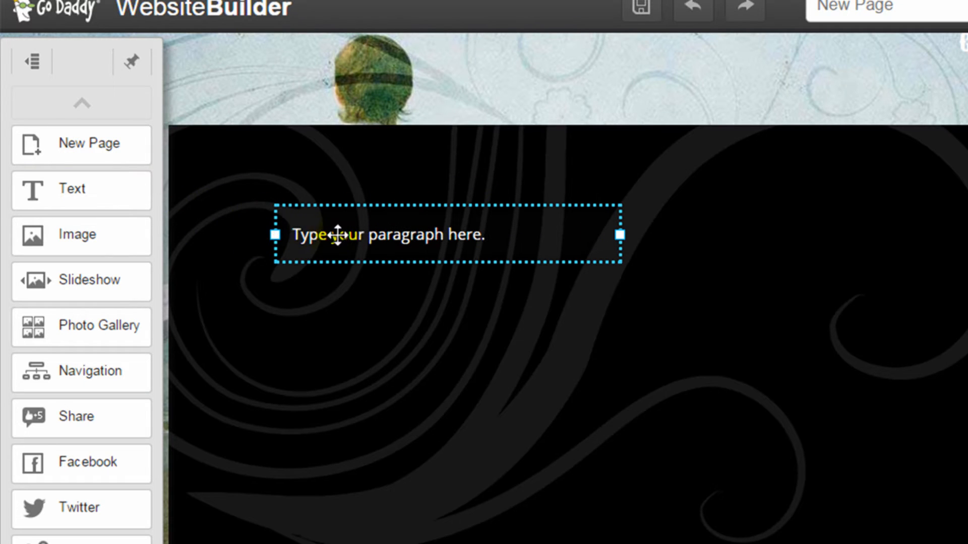
Step: Enter 'My website text goes here', shrink the sunset photo, and preview on desktop
type("My website text goes here.")
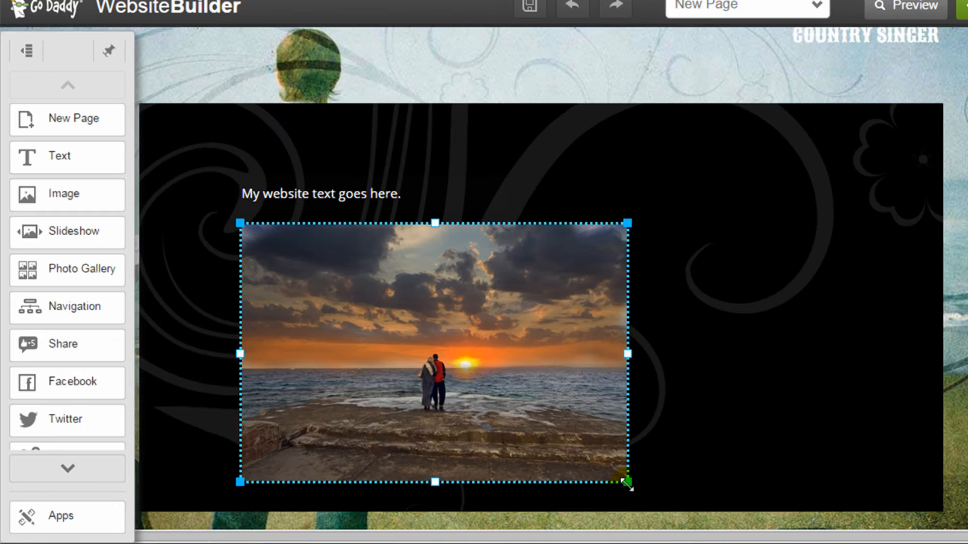
left_click_drag(625, 482, 494, 393)
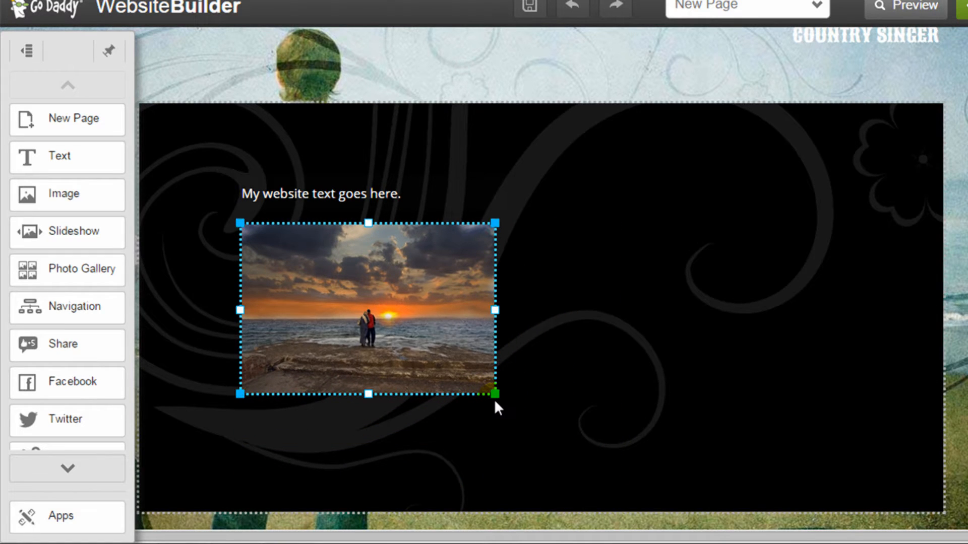
left_click(905, 8)
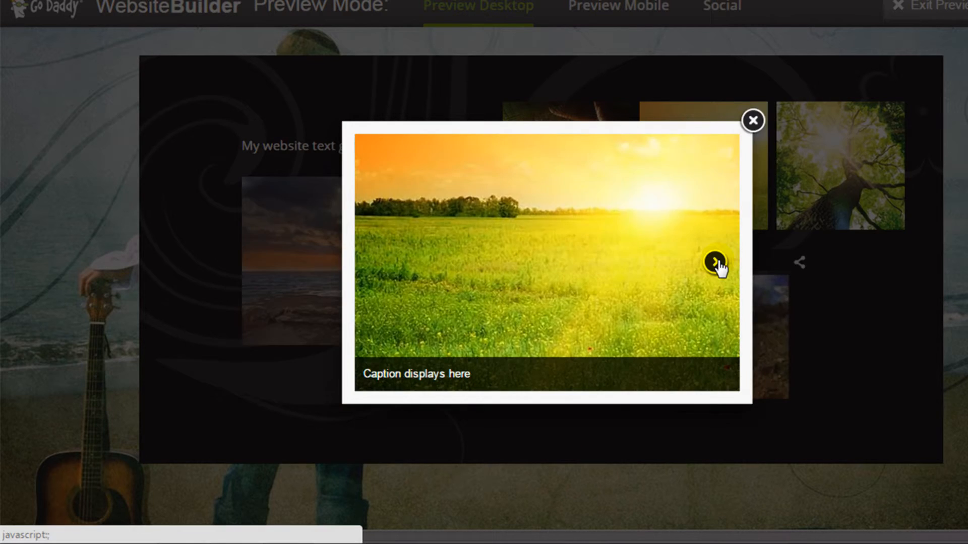
Step: Advance to the next photo in the gallery lightbox
left_click(753, 120)
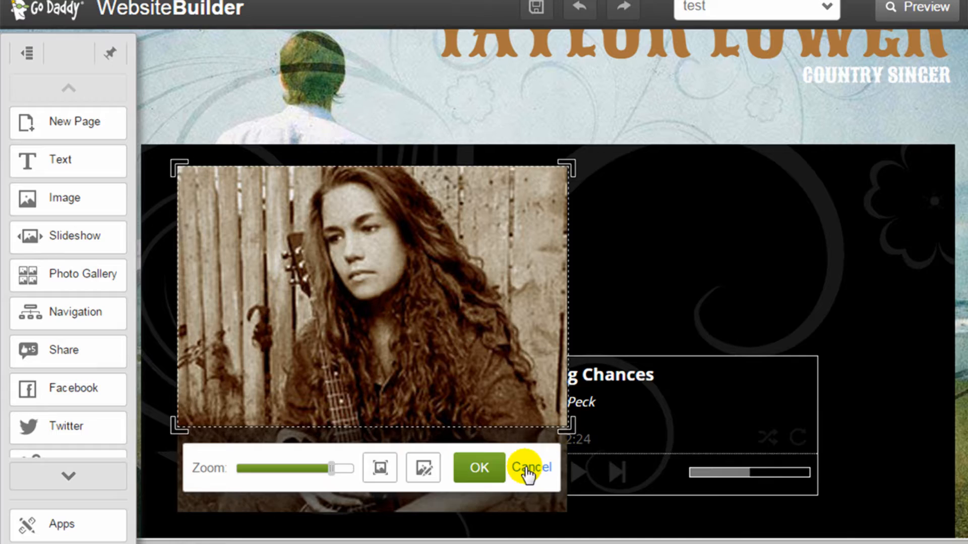
Step: Cancel the zoom adjustment on the portrait photo
left_click(529, 467)
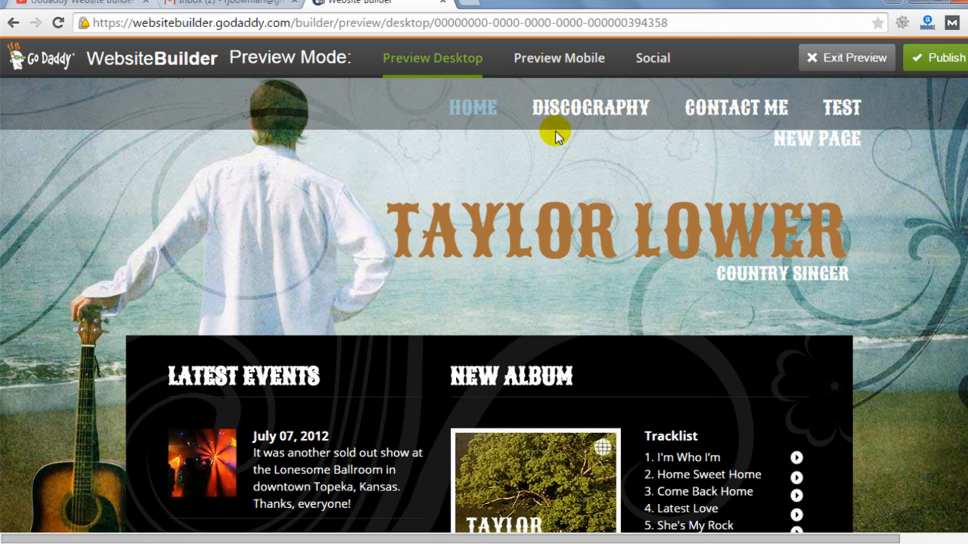
Step: Visit the Discography and Contact Me pages, scrolling down to the footer
left_click(578, 108)
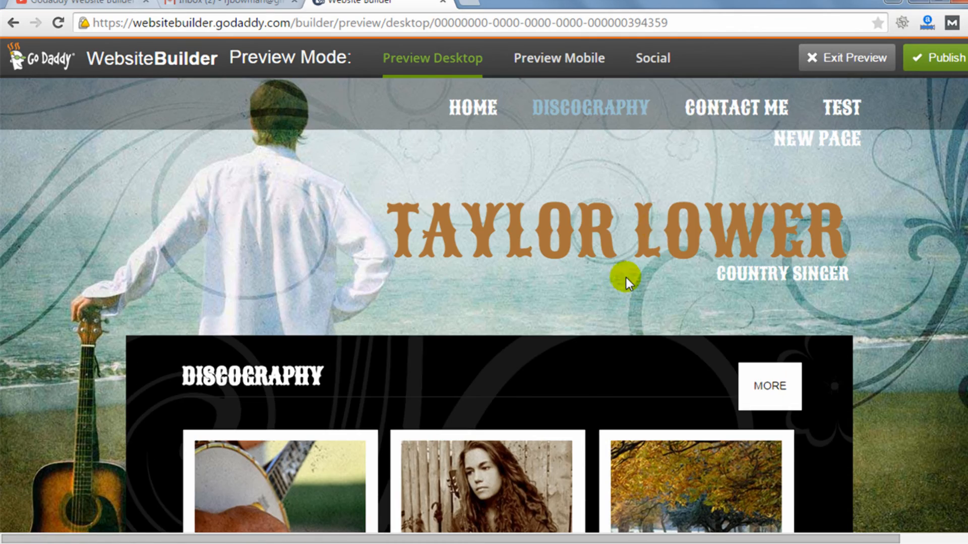
left_click(732, 108)
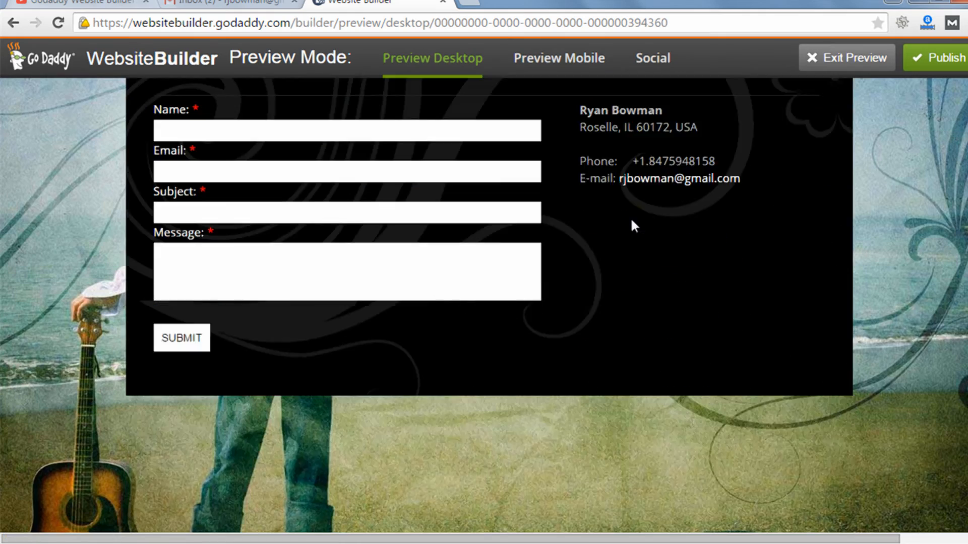
scroll("down", 3)
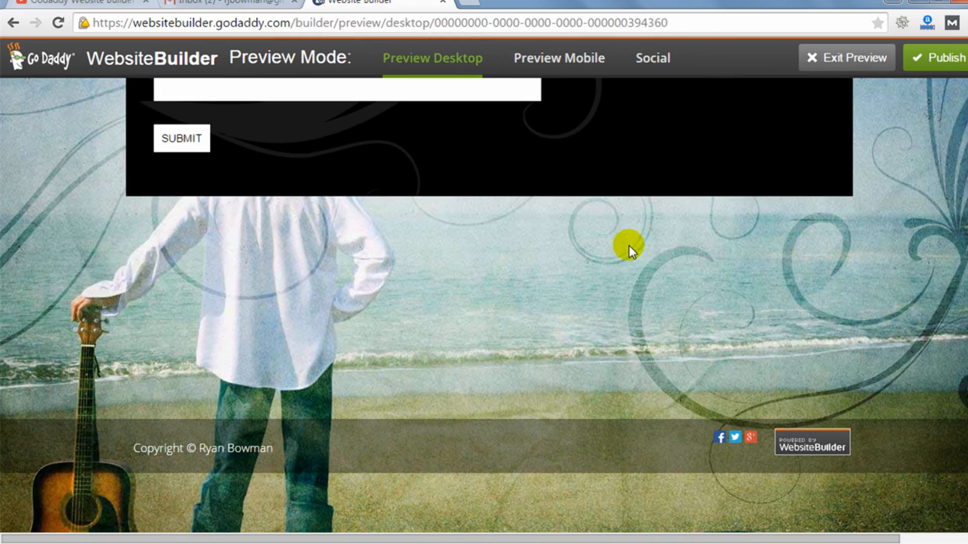